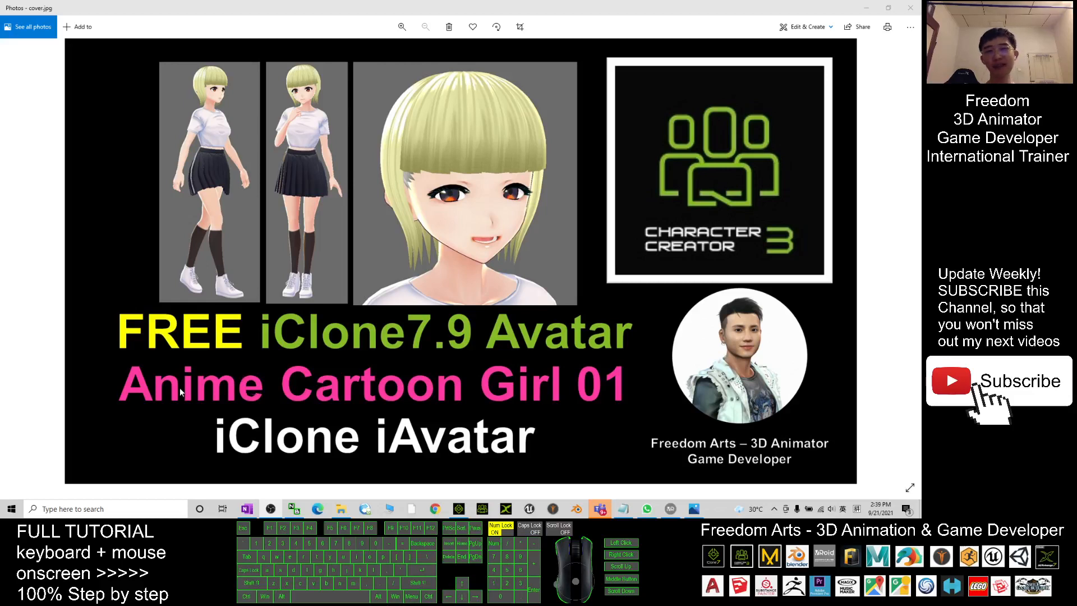
pyautogui.moveTo(526, 475)
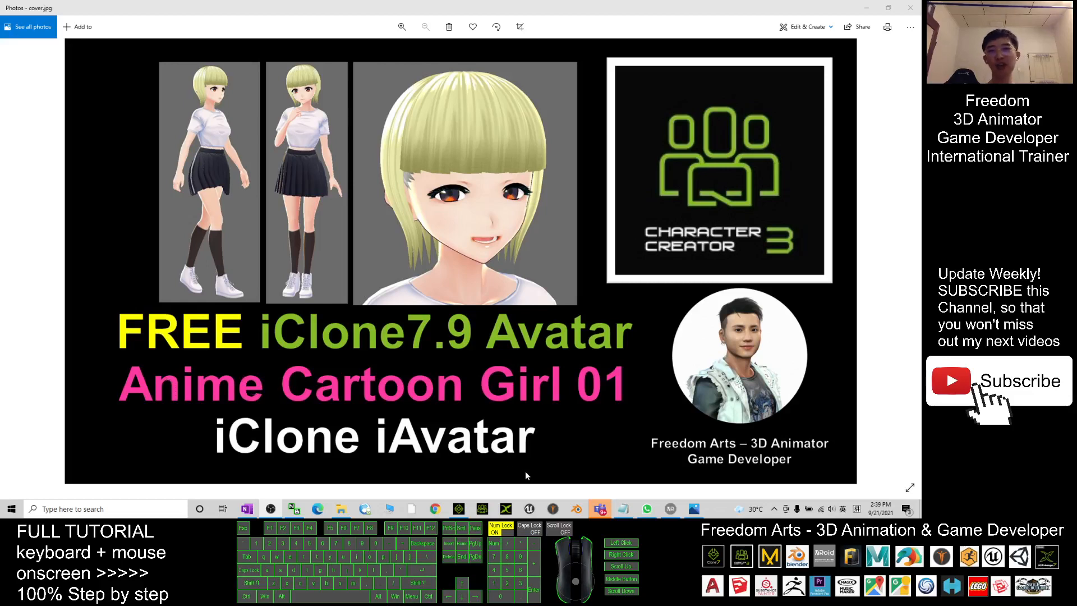
pyautogui.moveTo(579, 427)
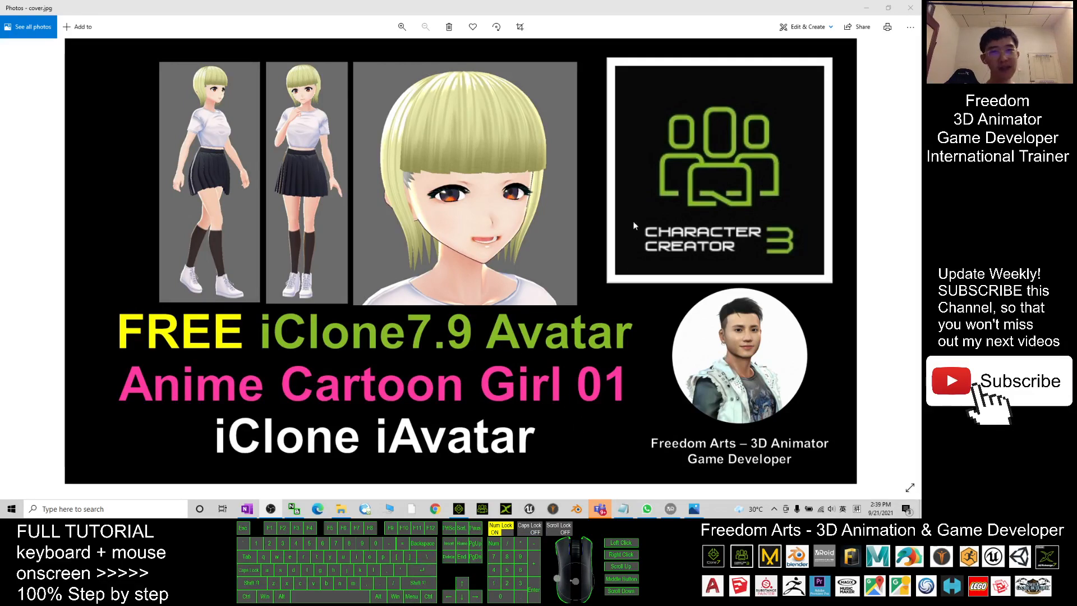
pyautogui.moveTo(160, 250)
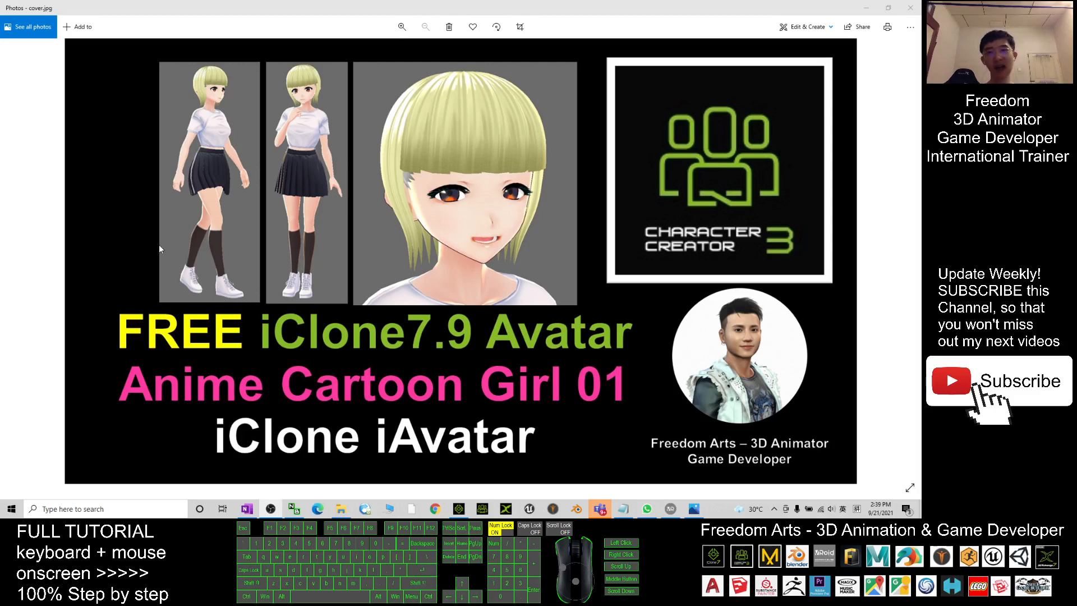
pyautogui.moveTo(587, 150)
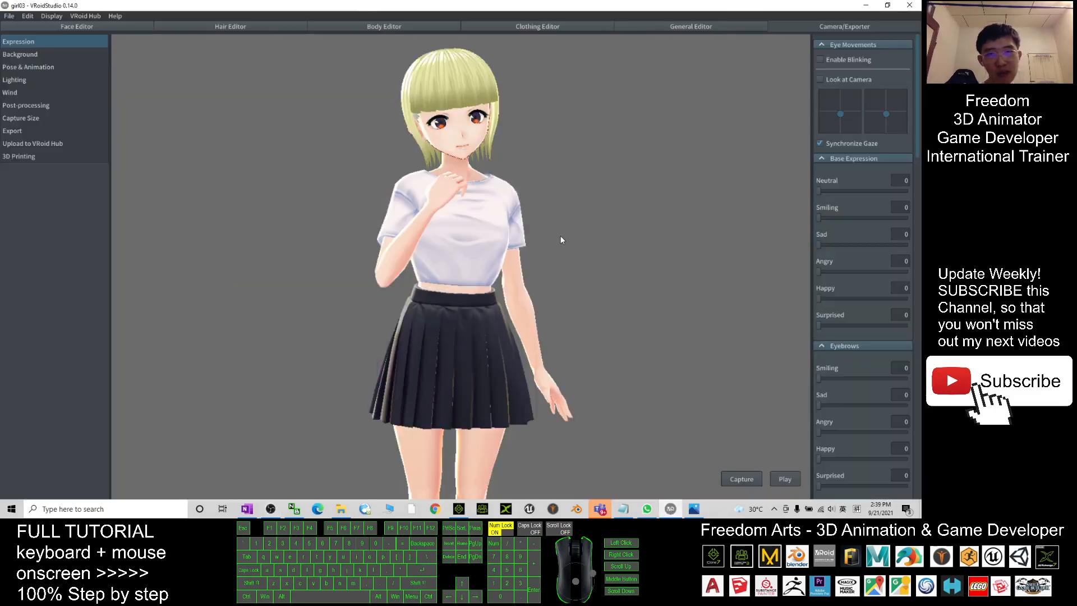
# Drag to view the blonde schoolgirl model in VRoid Studio's Camera/Exporter view
pyautogui.moveTo(562, 239); pyautogui.dragTo(619, 266)
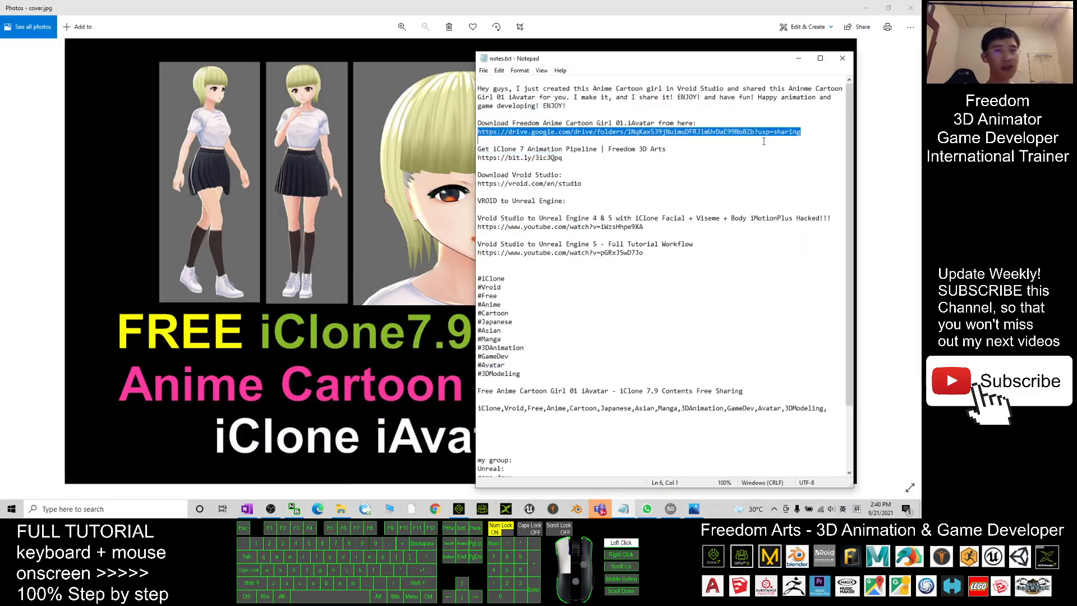
# Add ' and FBX' after 'Girl 01.iAvatar' in notes.txt, then reveal the desktop
pyautogui.doubleClick(639, 123)
pyautogui.write('and FBX ')
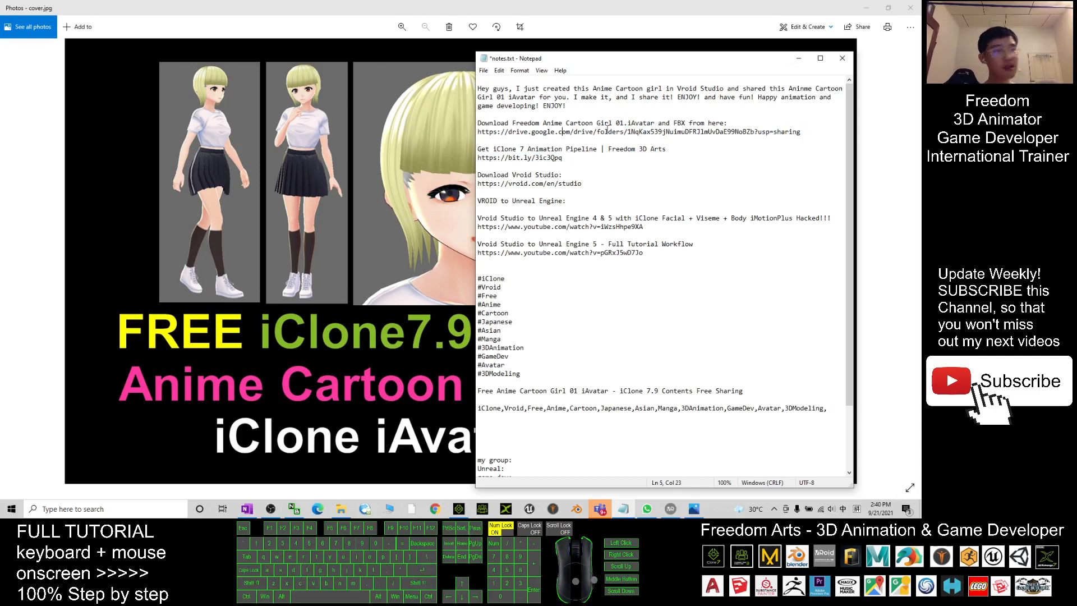
pyautogui.click(814, 132)
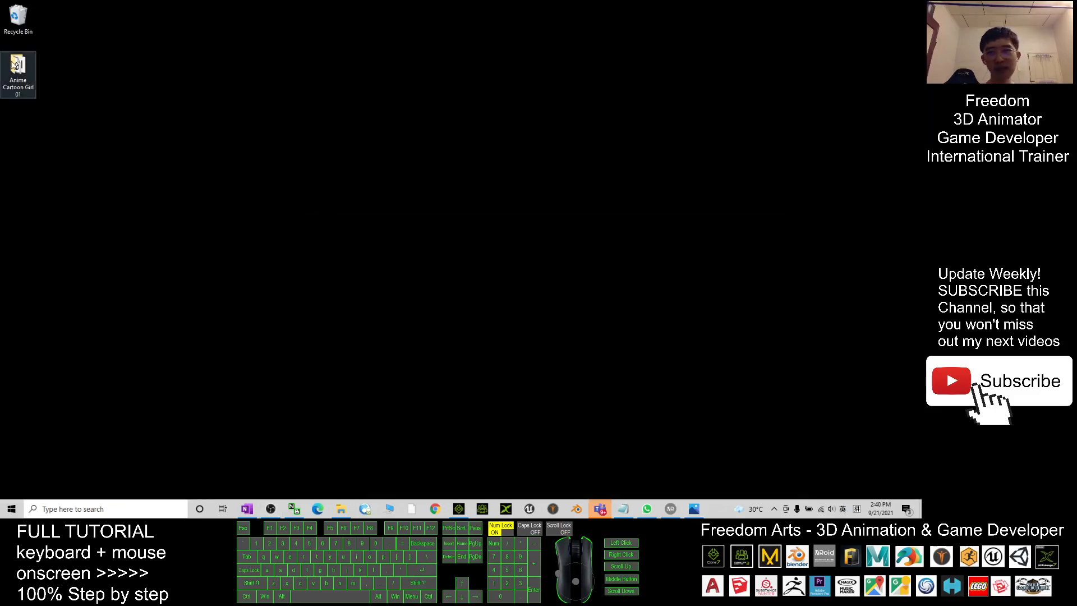
# Open the Anime Cartoon Girl 01 folder and load its iAvatar file into iClone
pyautogui.doubleClick(17, 64)
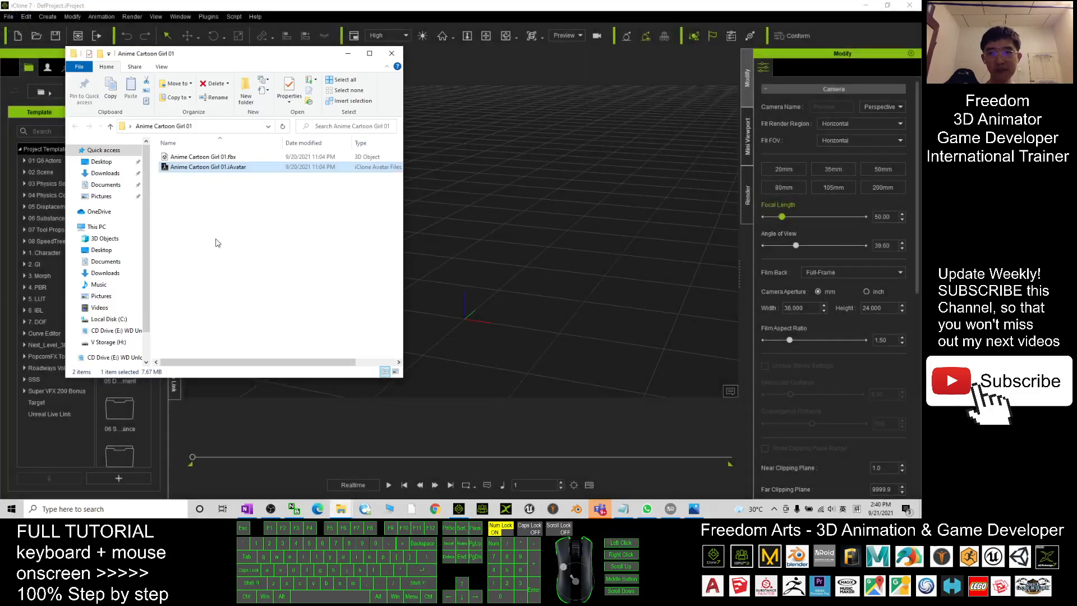
pyautogui.doubleClick(212, 167)
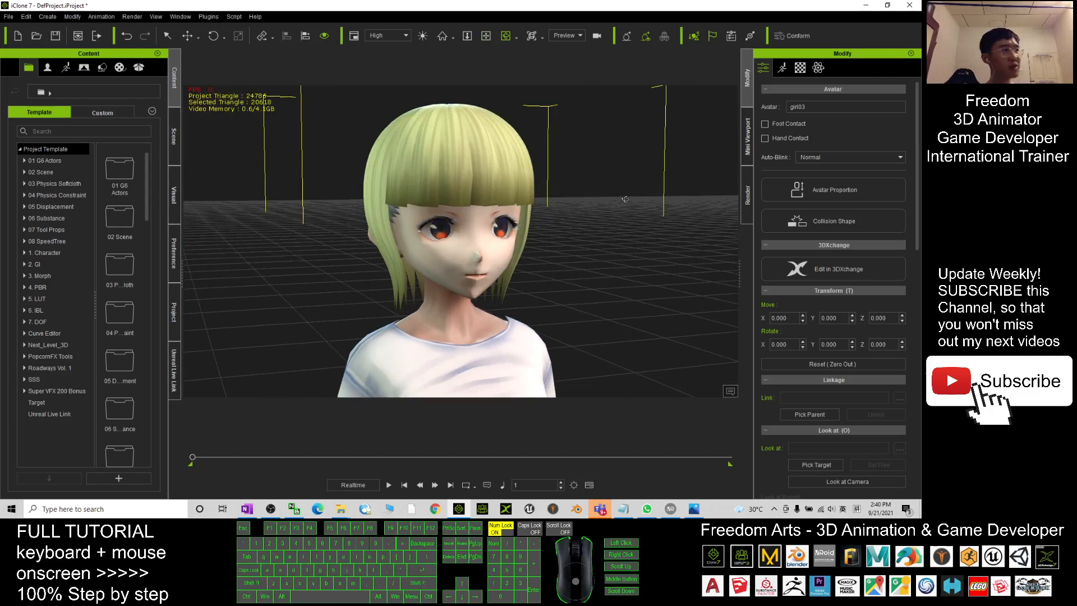
# Start a Text to Speech script from the Motion tab's Create Script menu
pyautogui.click(781, 67)
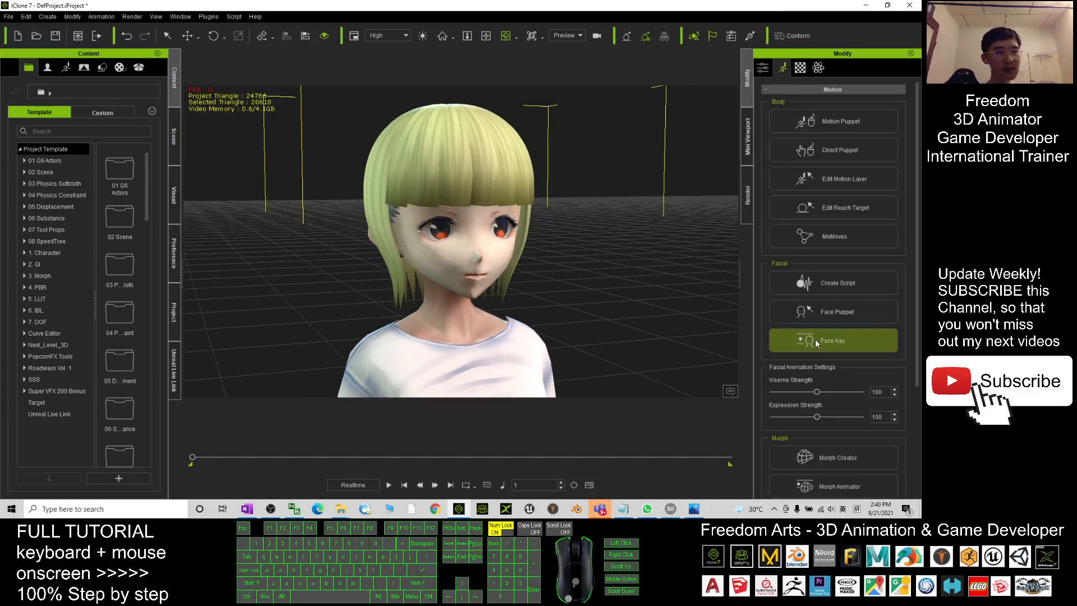
pyautogui.click(838, 283)
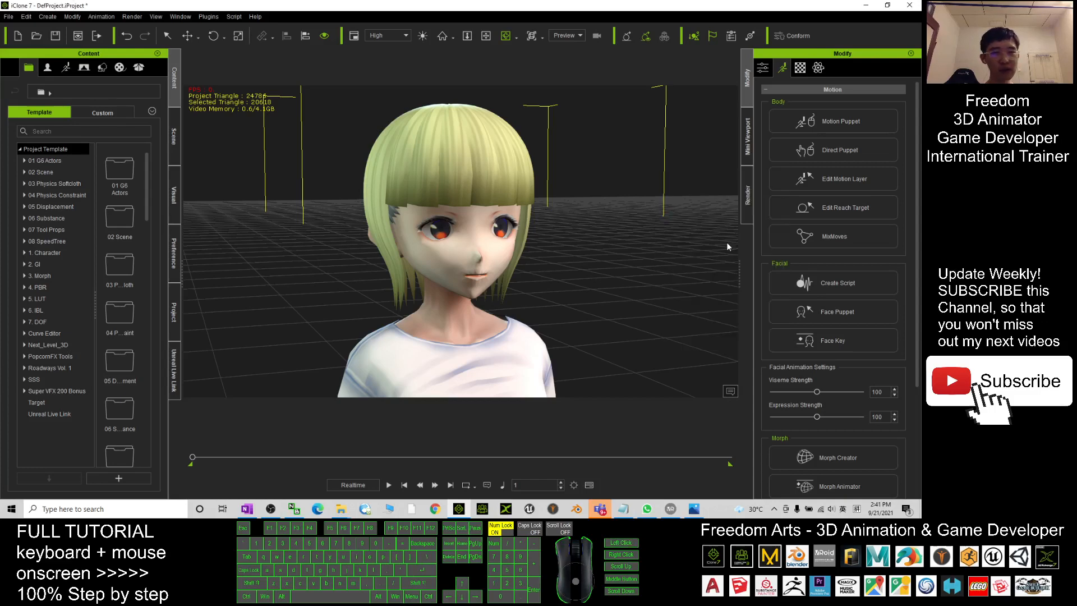
pyautogui.click(838, 283)
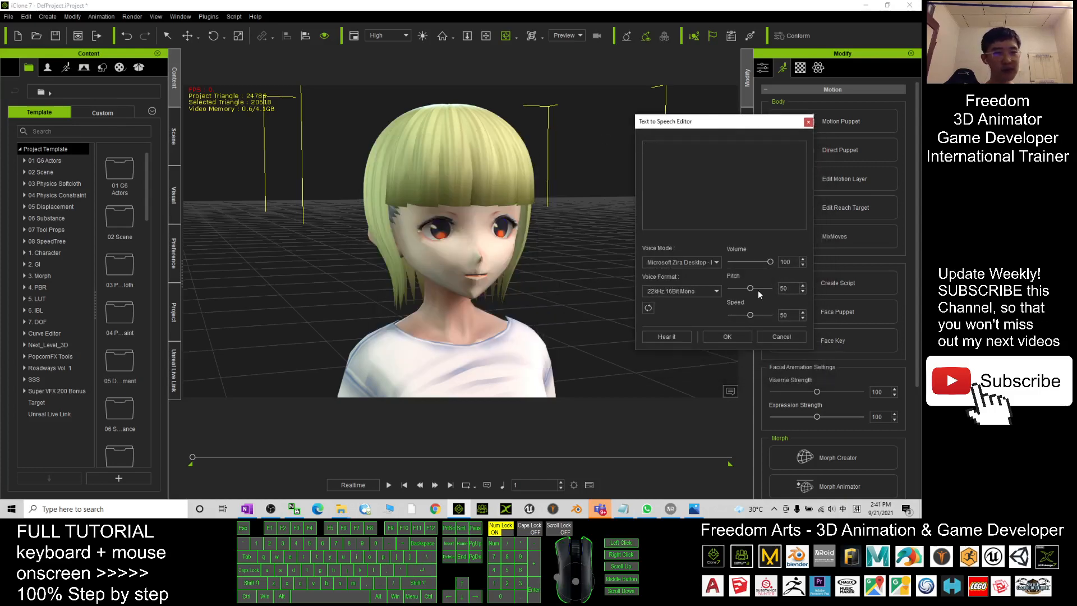
# Set pitch to 100 and apply 'Voice testing, one, two, three, testing complete'
pyautogui.moveTo(751, 288); pyautogui.dragTo(778, 288)
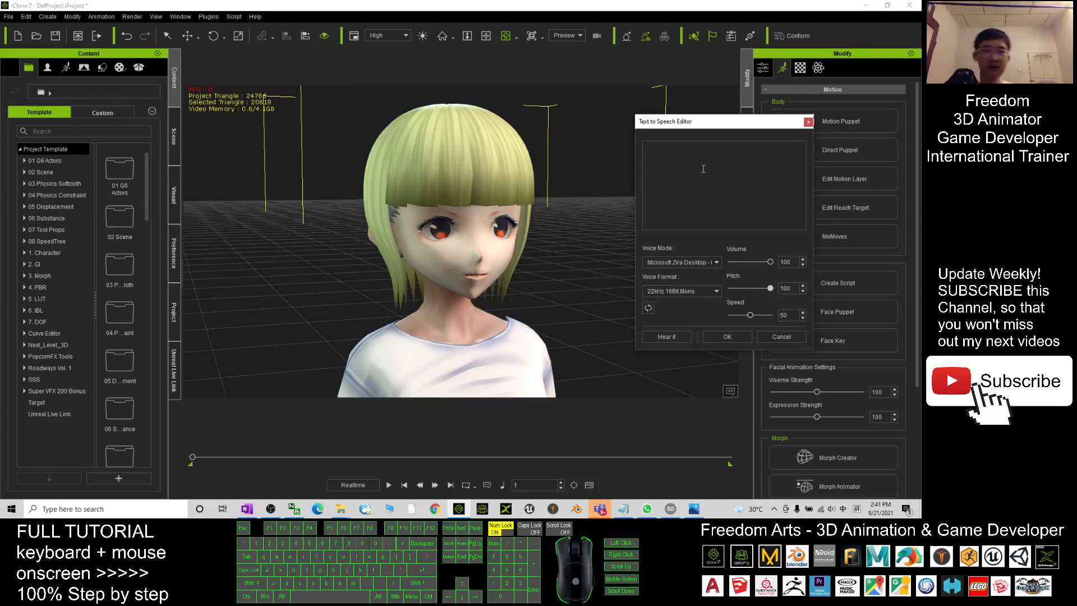
pyautogui.write('Voice !')
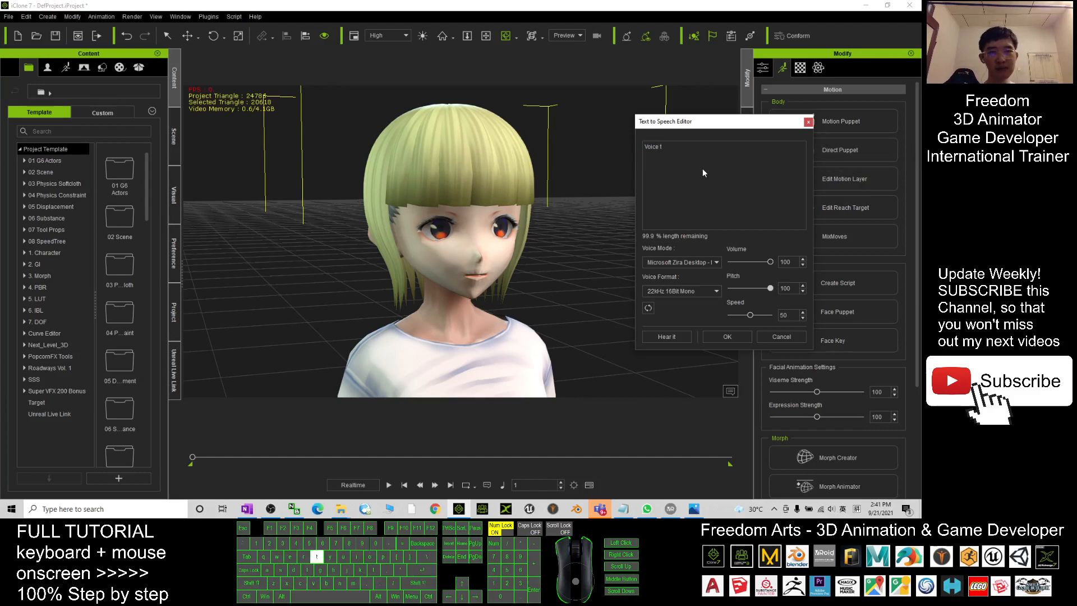
pyautogui.write('Voice testing, one, two, three, testing complete.')
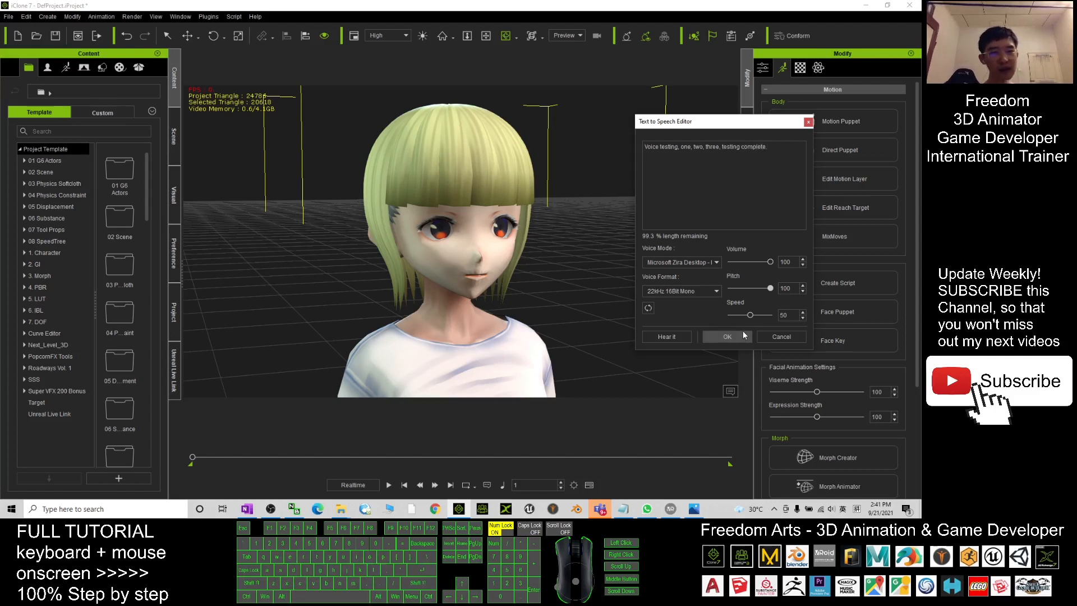
pyautogui.click(726, 336)
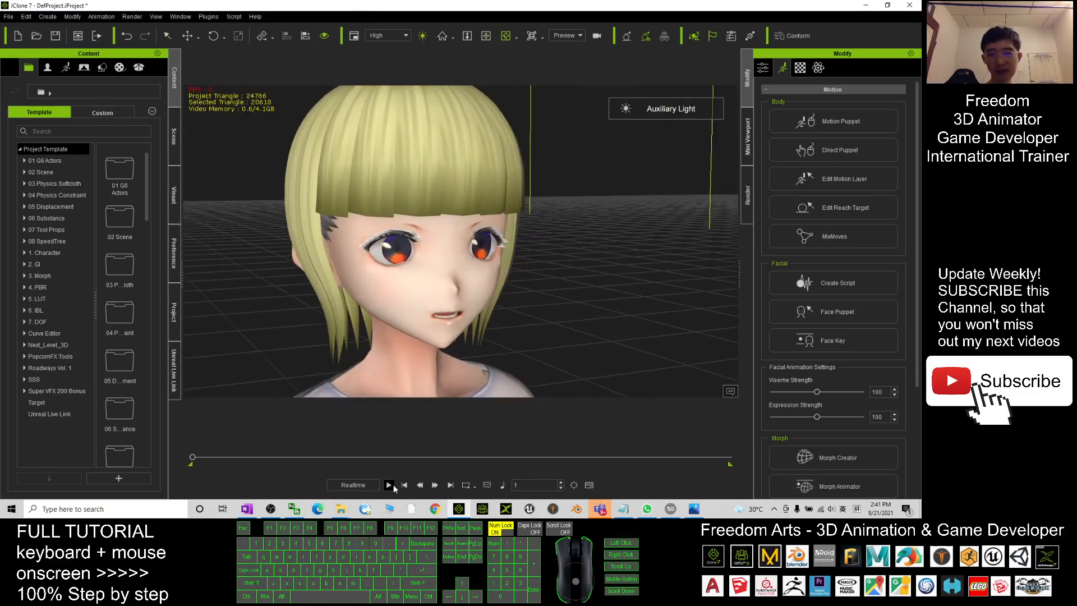
pyautogui.click(388, 484)
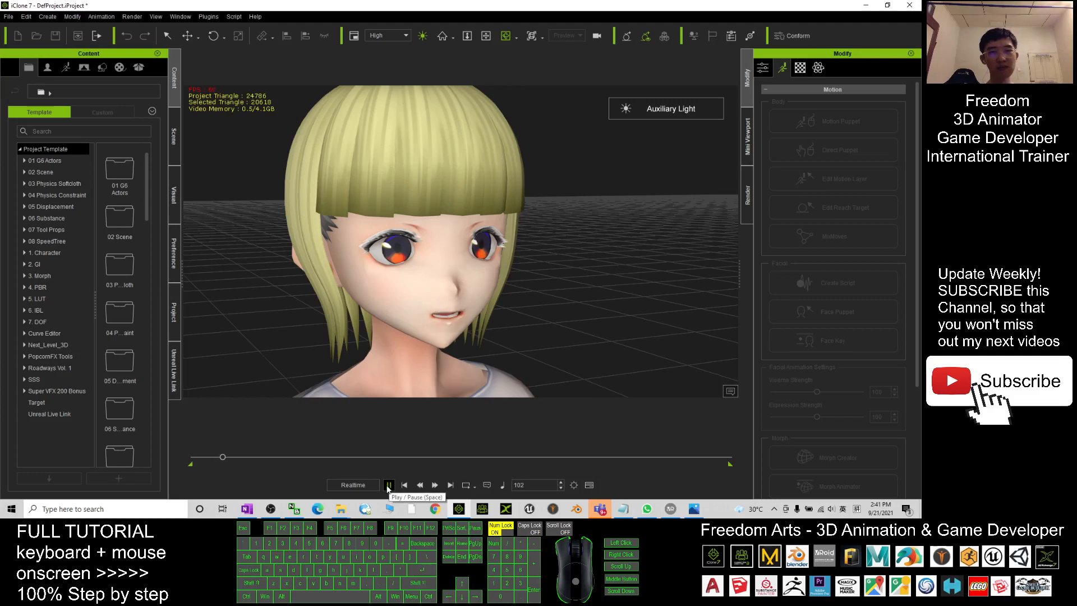
pyautogui.click(389, 485)
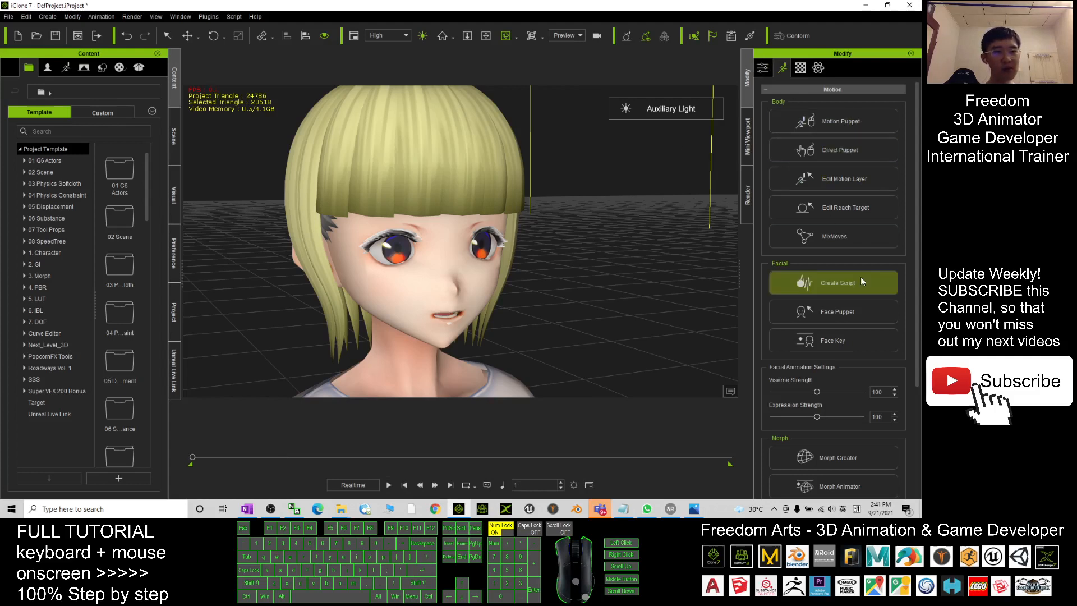
pyautogui.scroll(-3)
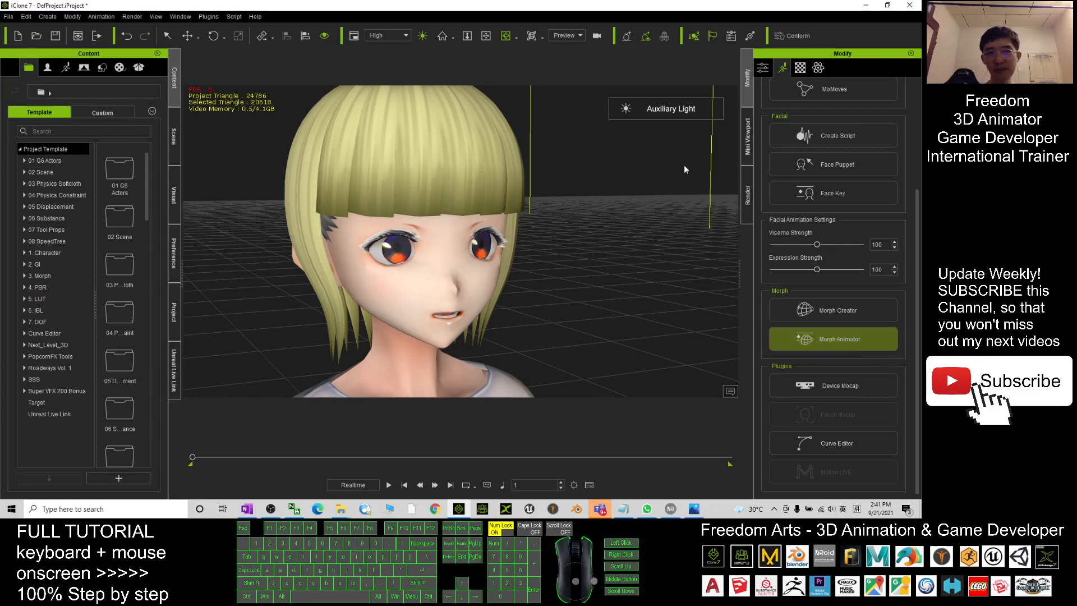
# Open the face morph sliders and play back the lip-synced speech
pyautogui.click(832, 339)
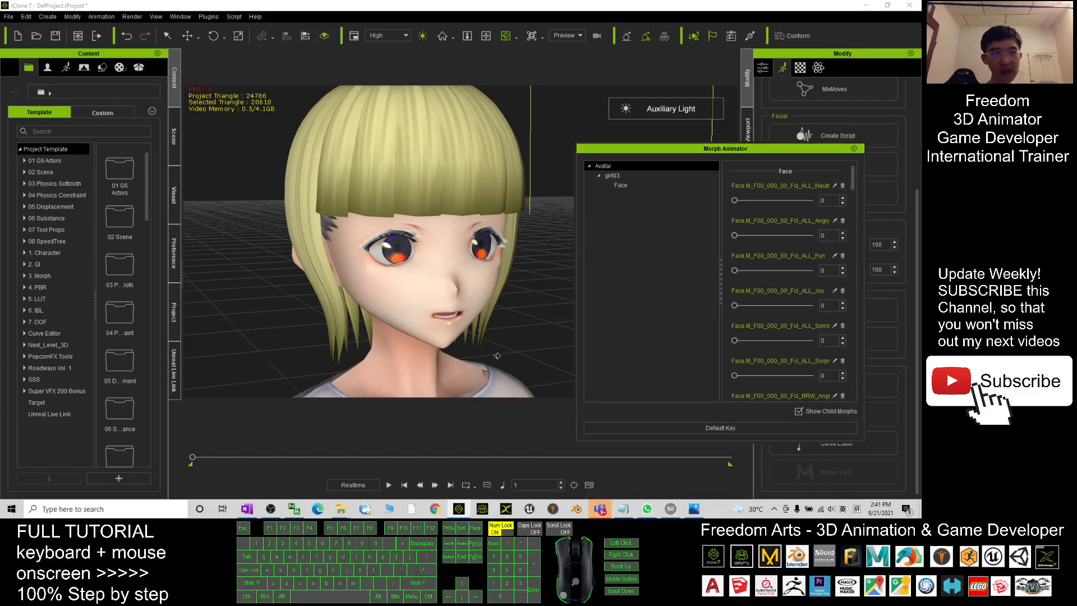
pyautogui.click(389, 485)
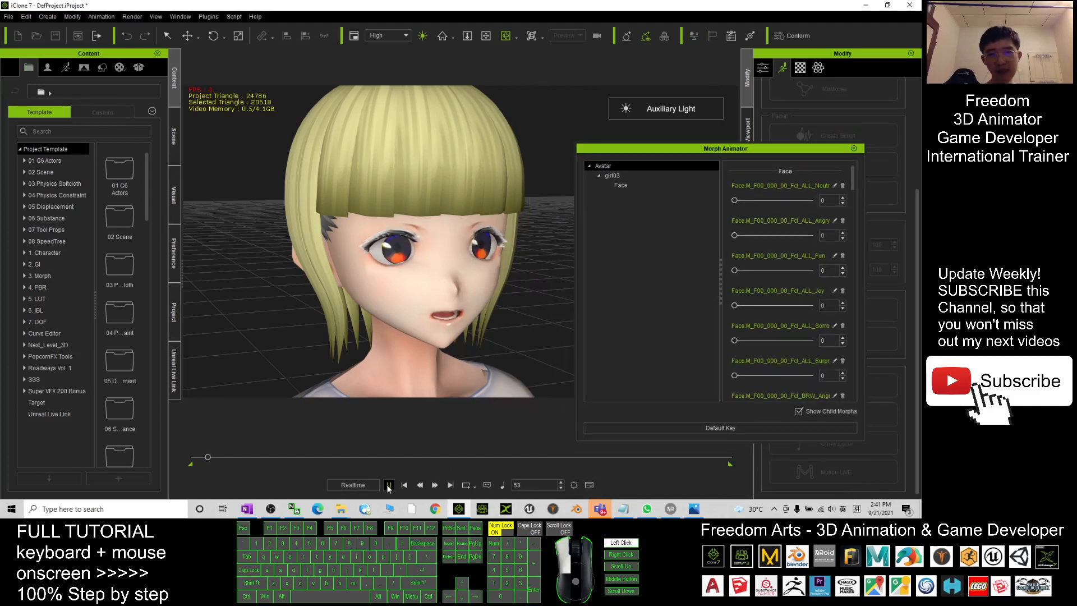
pyautogui.click(389, 486)
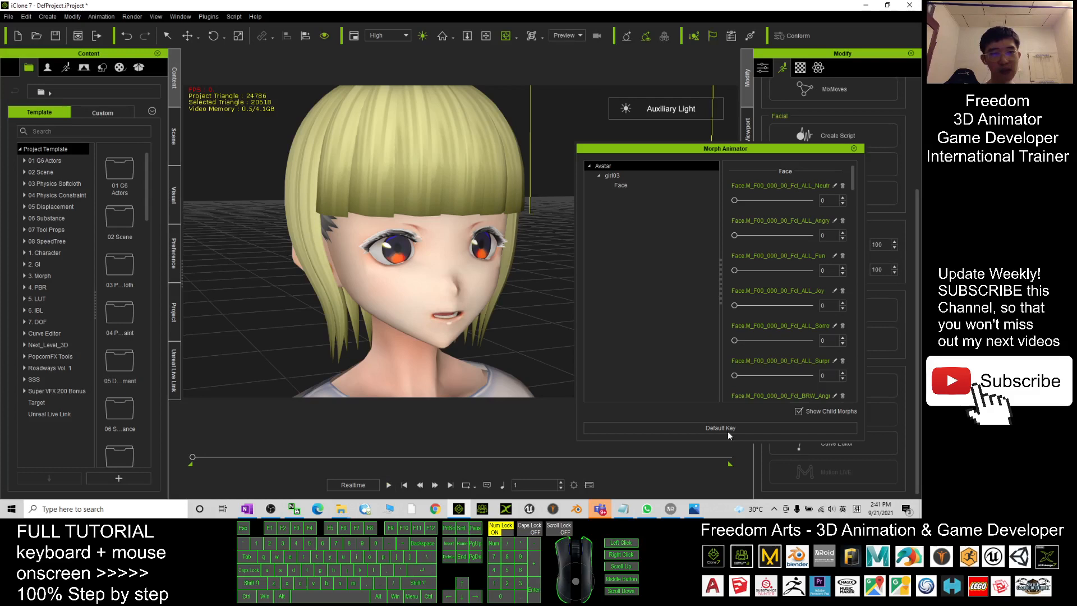
pyautogui.click(389, 484)
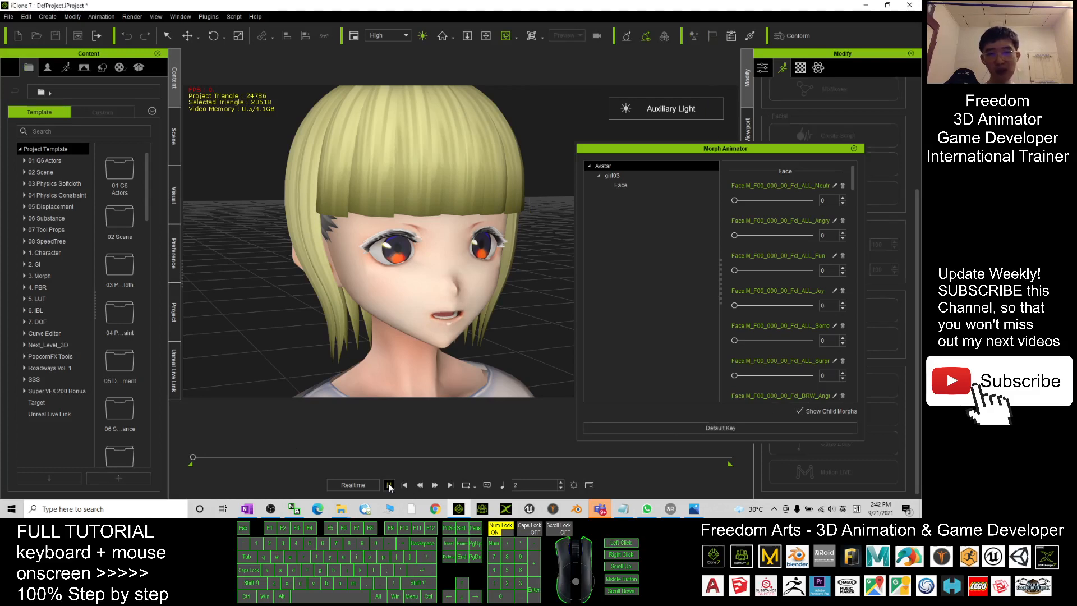
pyautogui.click(389, 485)
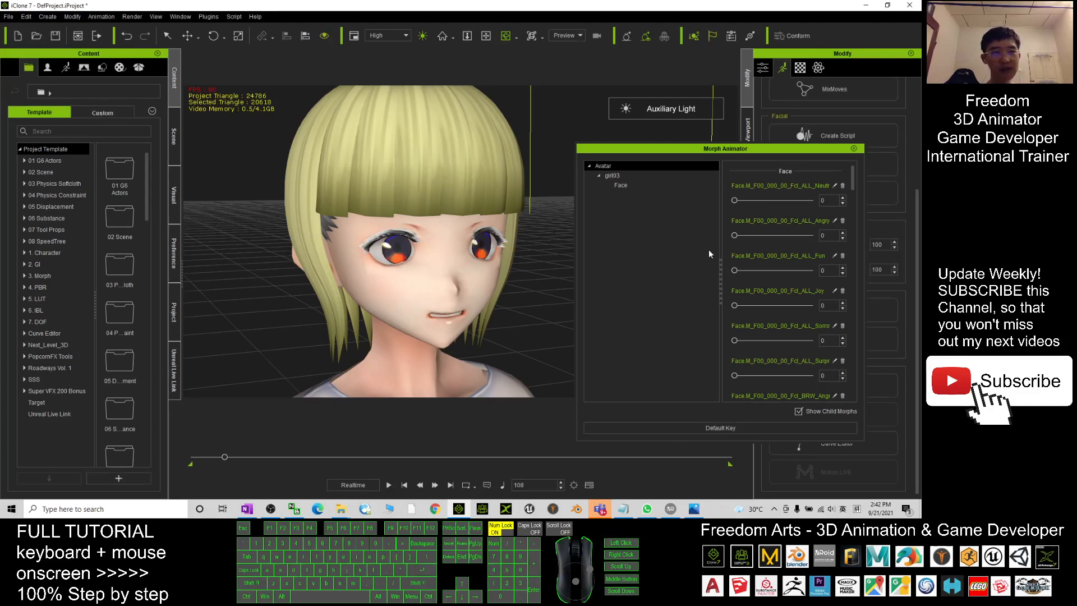
# Test the Fun smile morph at 100 during playback, then try Neutral
pyautogui.moveTo(734, 235); pyautogui.dragTo(811, 235)
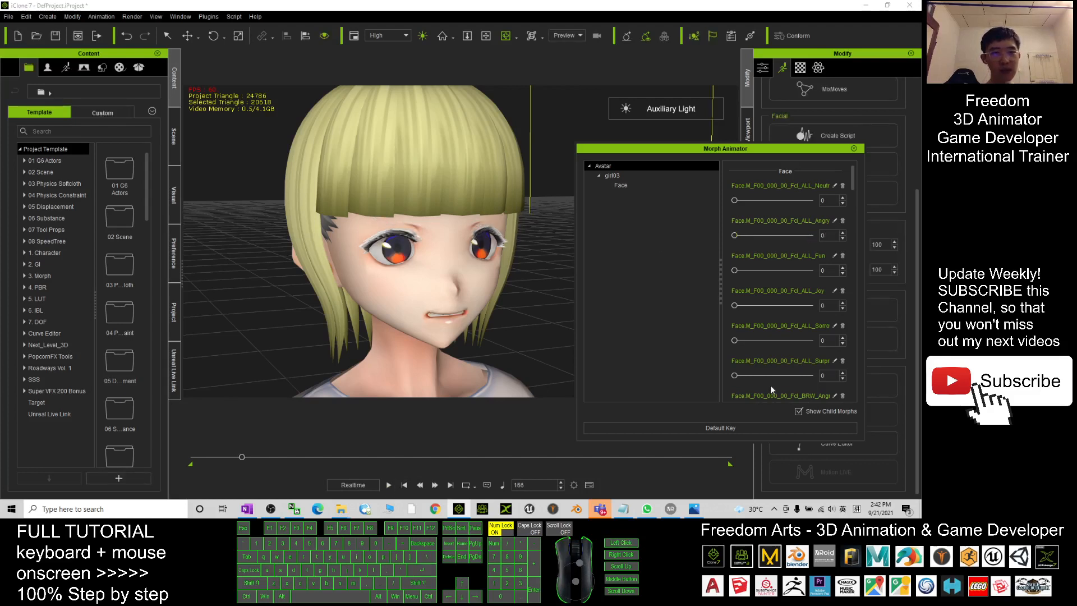
pyautogui.click(389, 485)
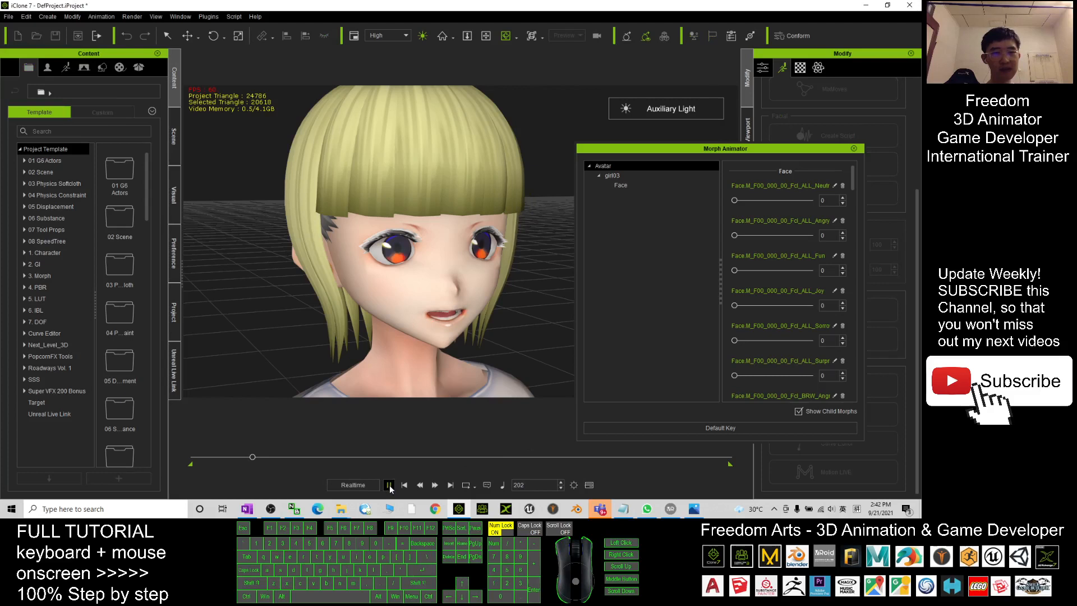
pyautogui.click(389, 485)
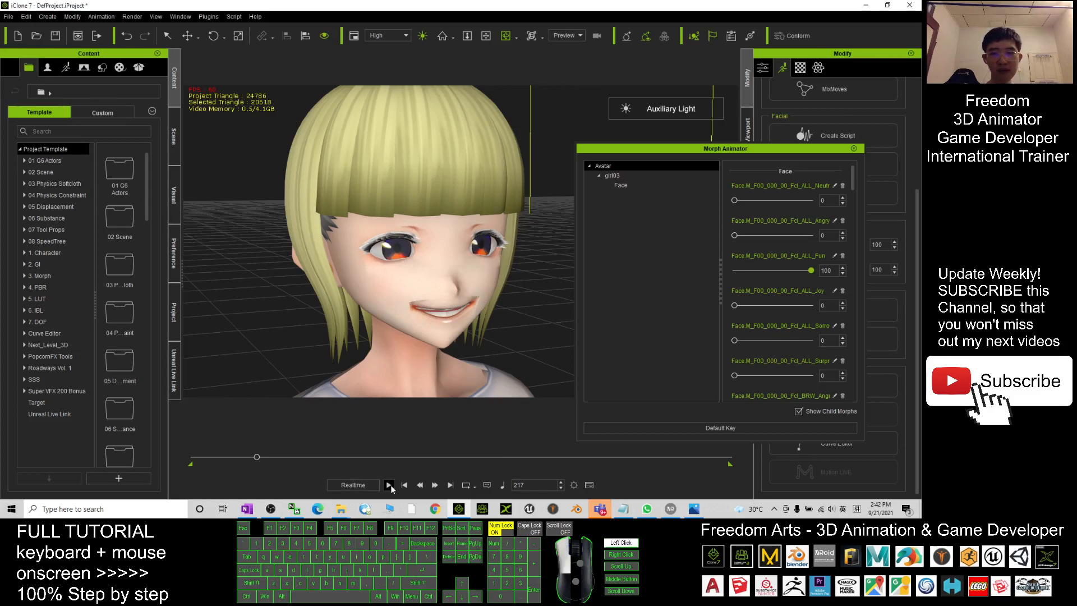
pyautogui.click(388, 485)
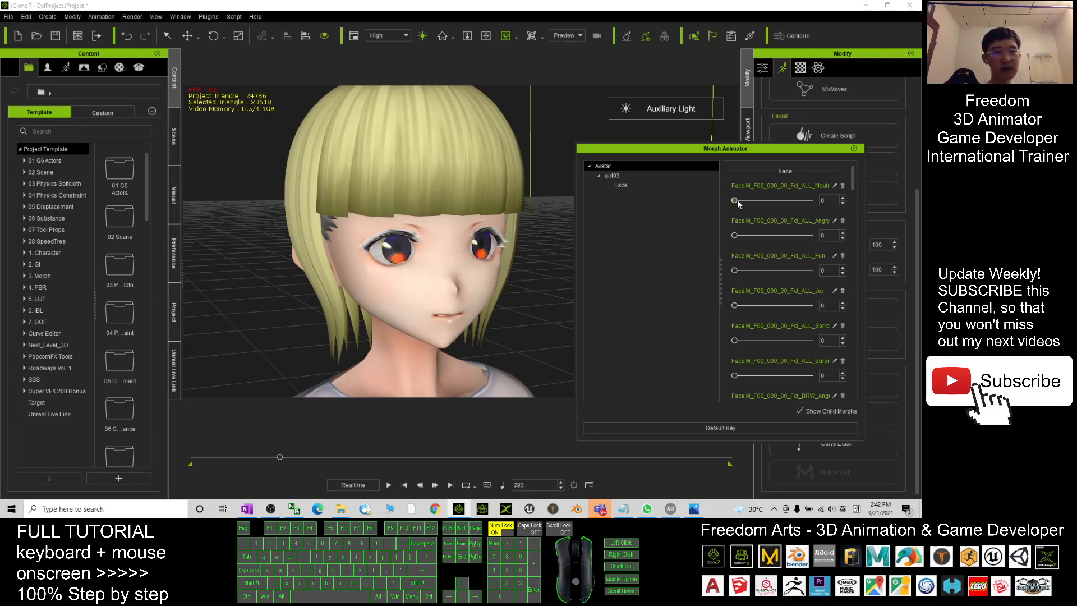
pyautogui.moveTo(733, 200); pyautogui.dragTo(810, 200)
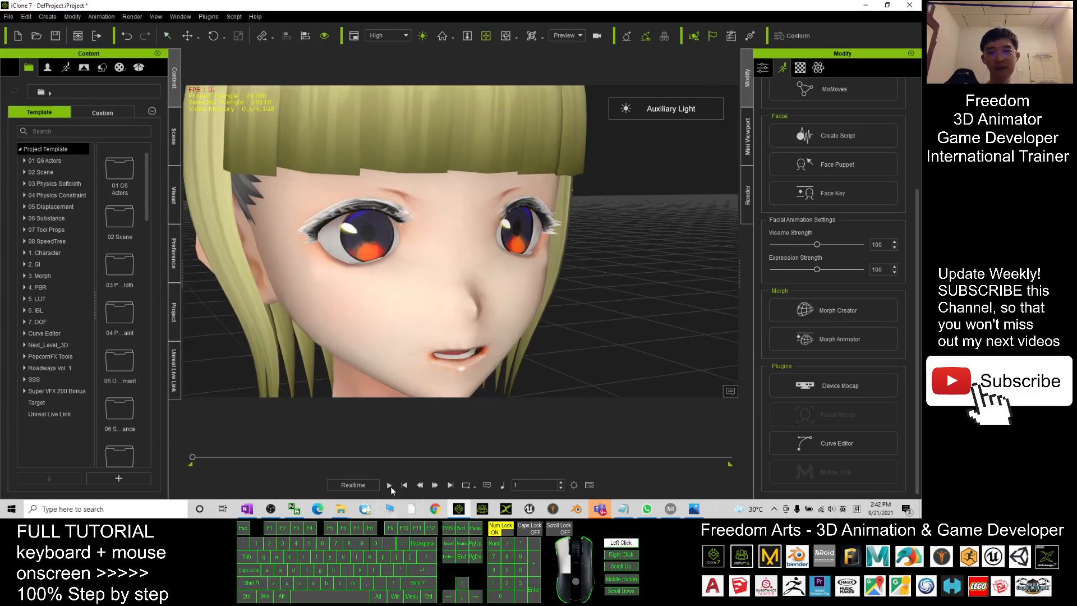
# Play the animation from the start with the full-body avatar in view
pyautogui.click(391, 485)
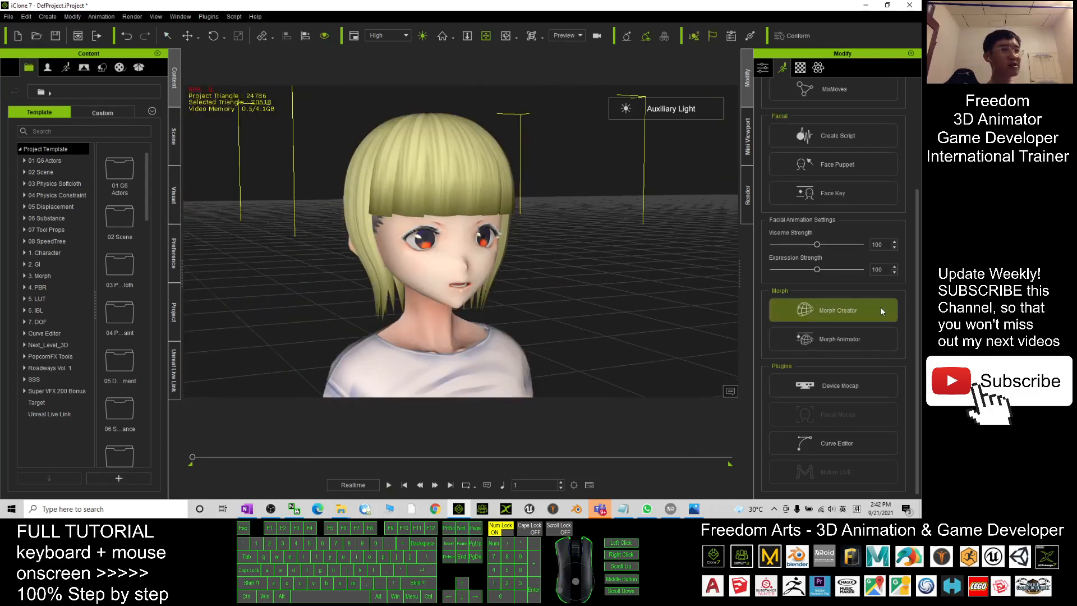
pyautogui.moveTo(832, 356)
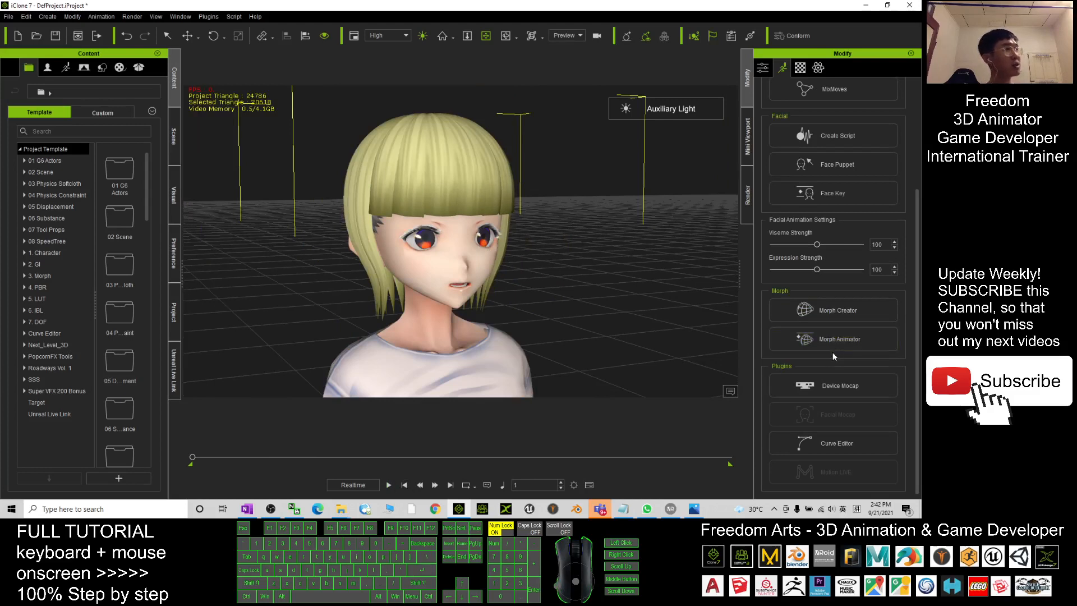
pyautogui.moveTo(739, 339)
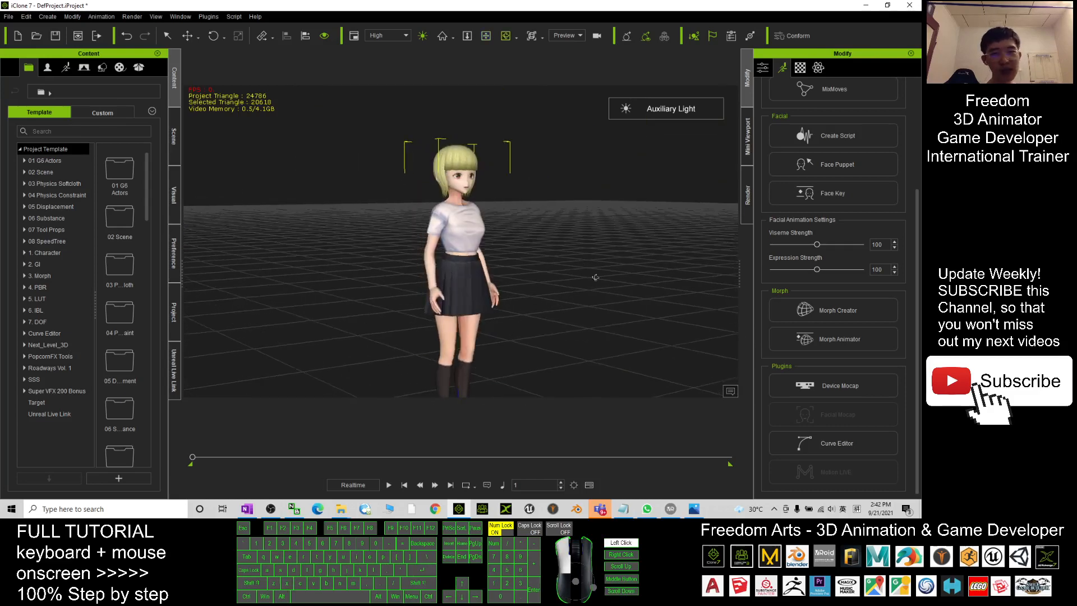
# Switch the Content panel between the avatar and animation template libraries
pyautogui.click(64, 82)
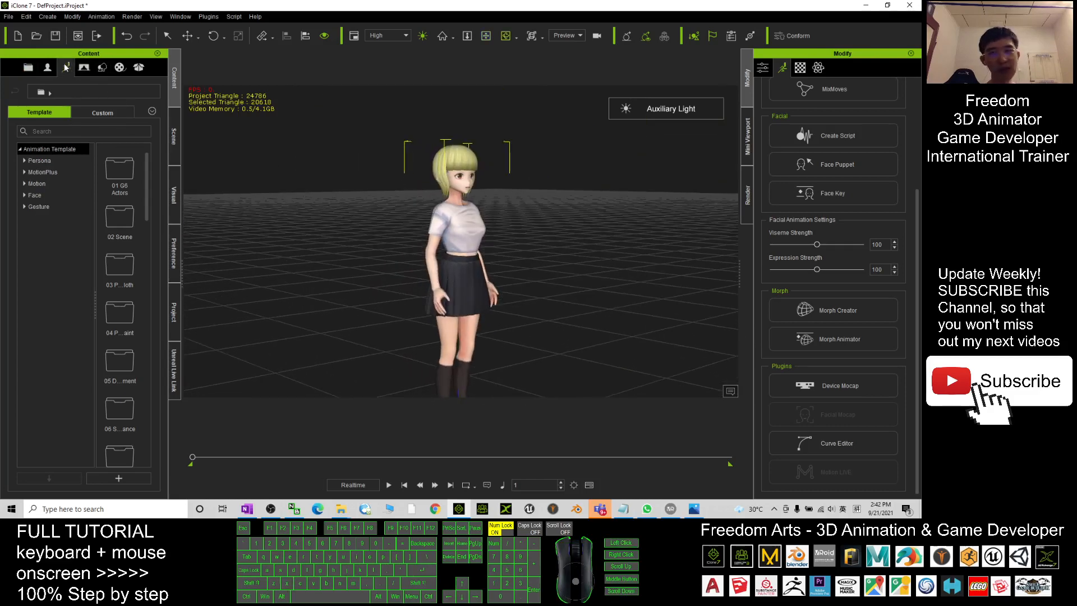
pyautogui.click(42, 83)
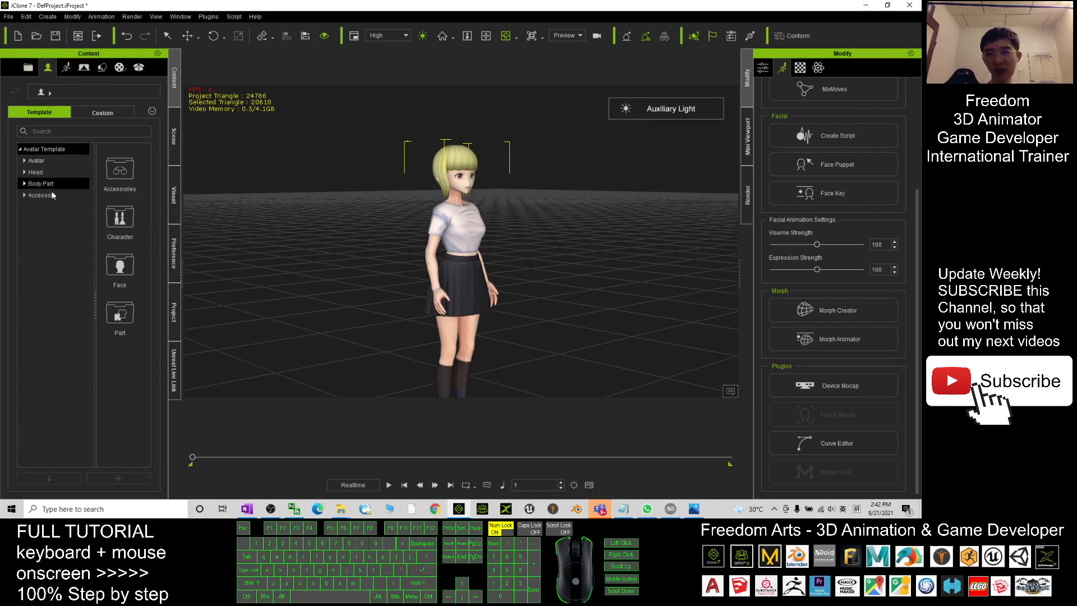
pyautogui.click(37, 172)
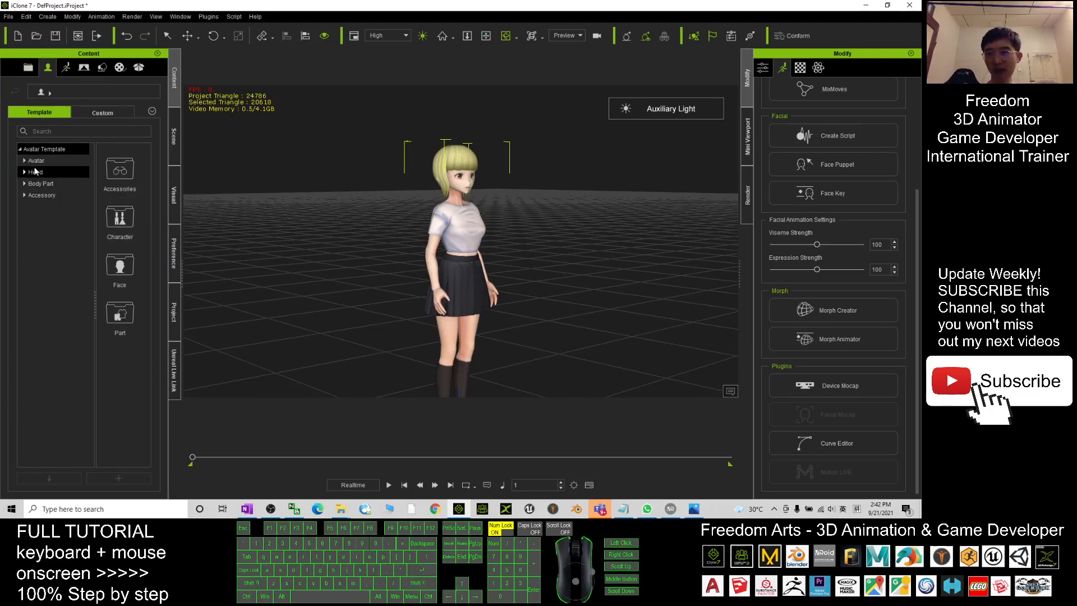
pyautogui.click(64, 67)
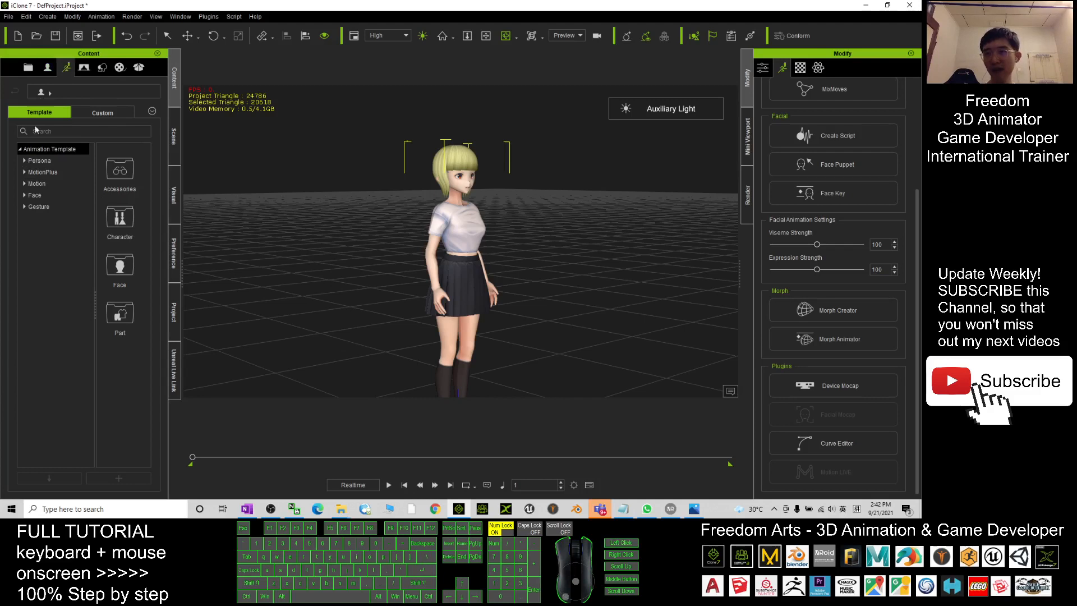
# Apply a Dual_Gun End Pose clip from 01_iClone7 Motion > 3.Female and play it
pyautogui.click(24, 184)
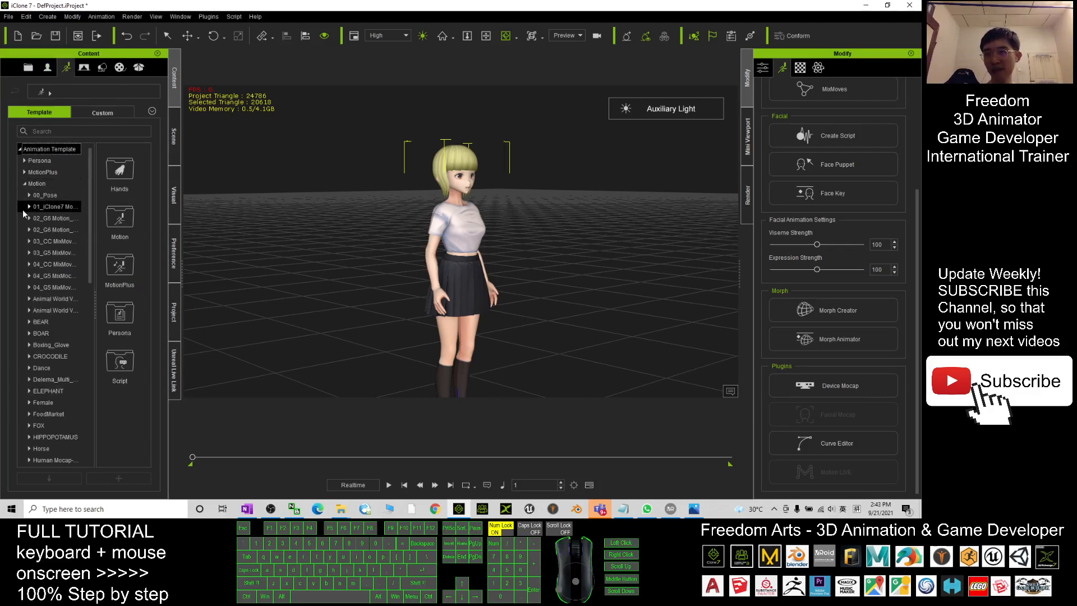
pyautogui.click(28, 206)
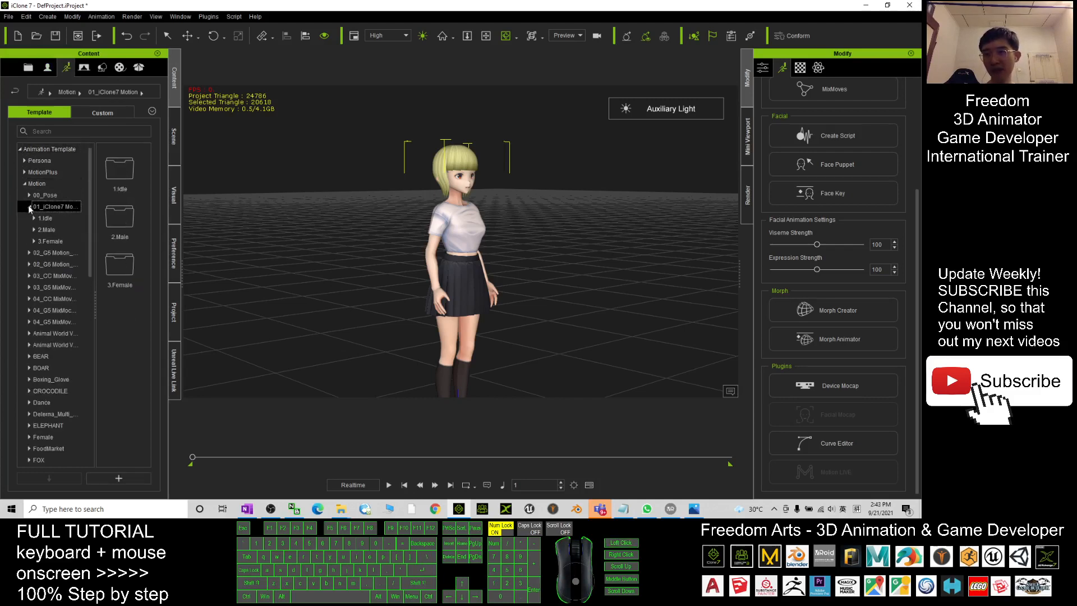
pyautogui.click(47, 241)
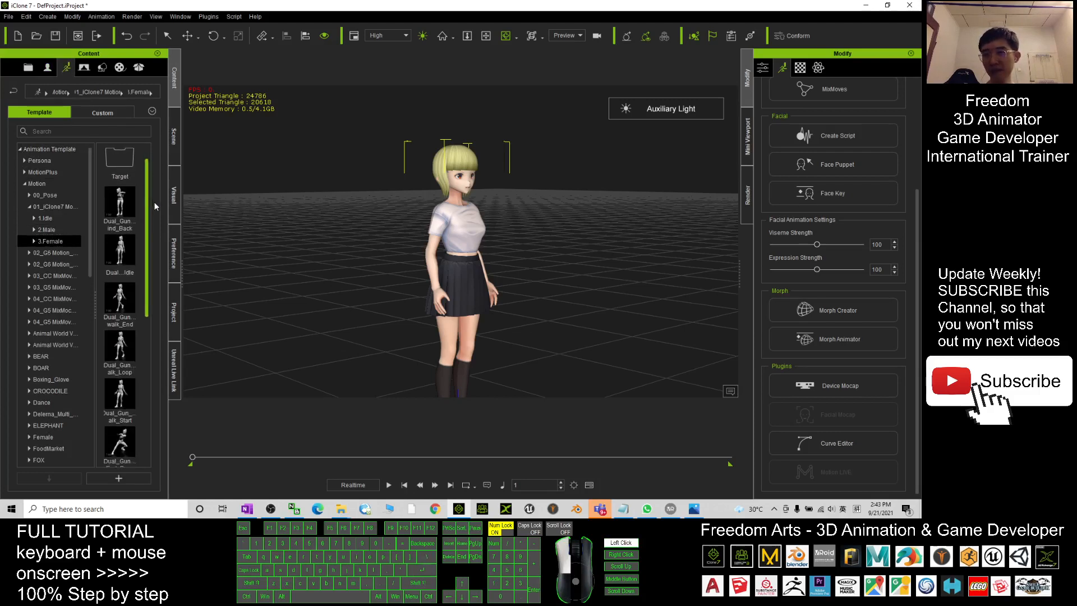
pyautogui.scroll(-3)
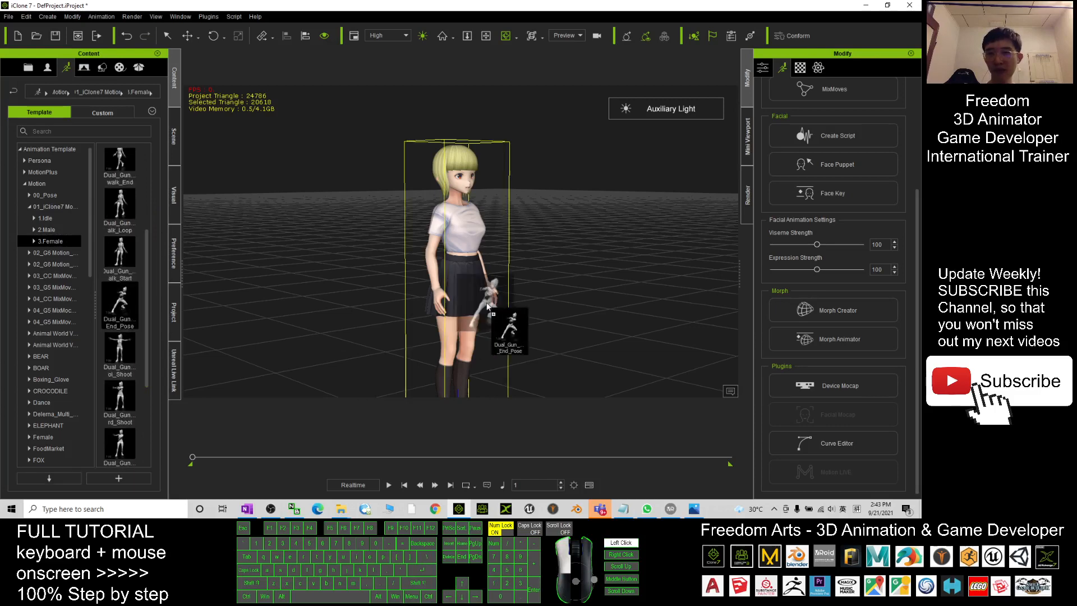
pyautogui.click(389, 484)
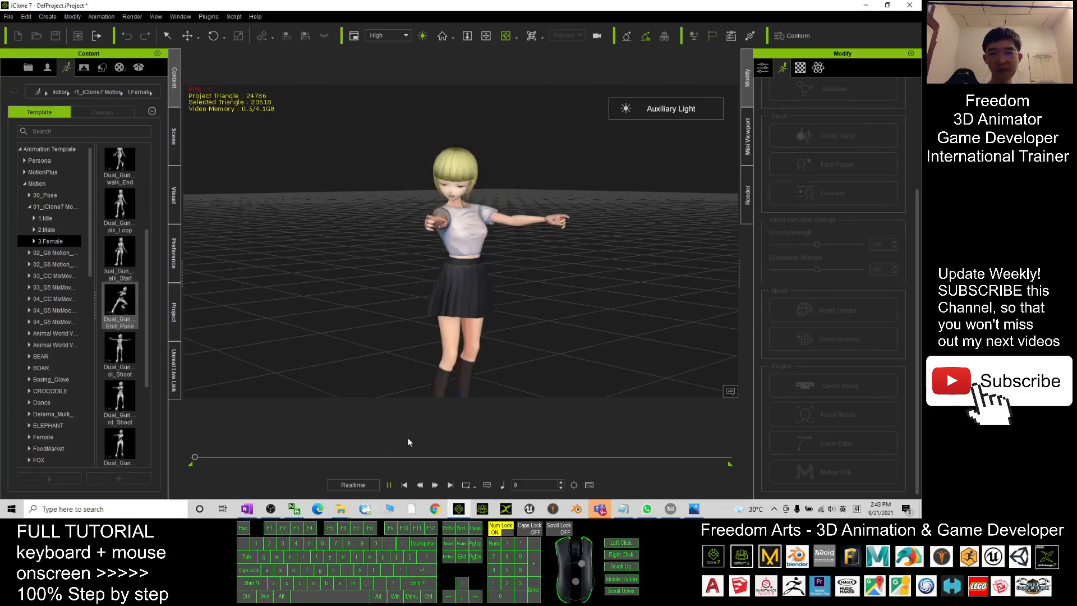